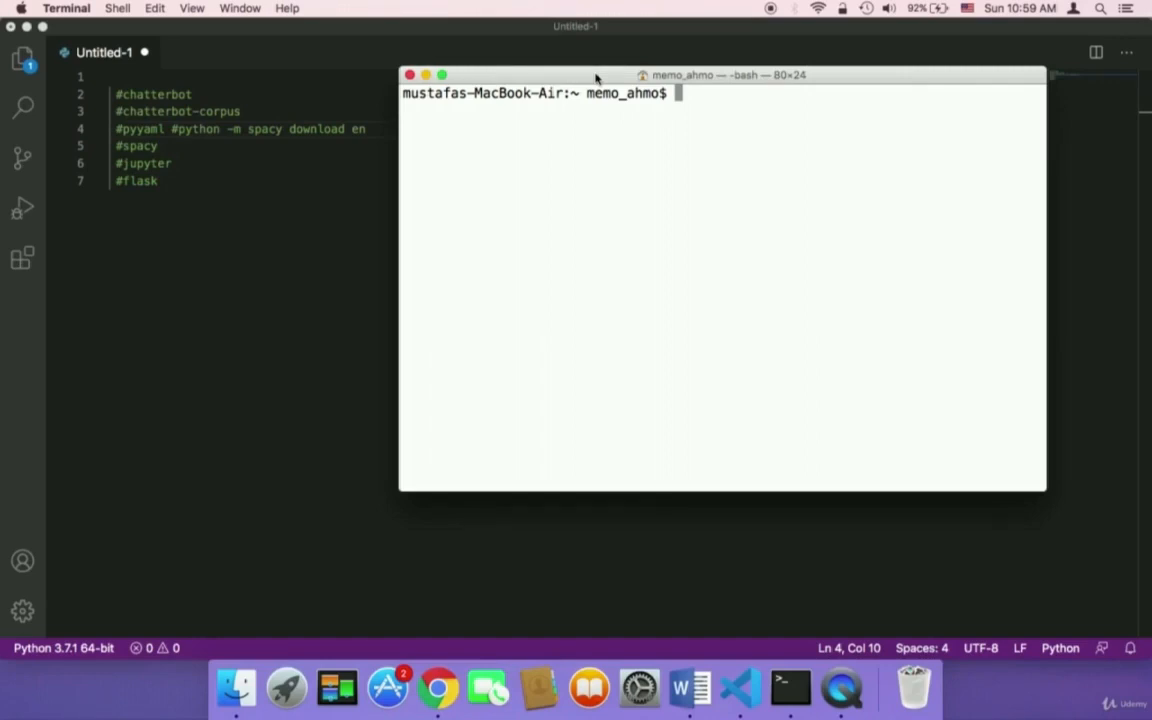
Run 'pip3 install chatterbot', with all requirements reported already satisfied
type("cmd")
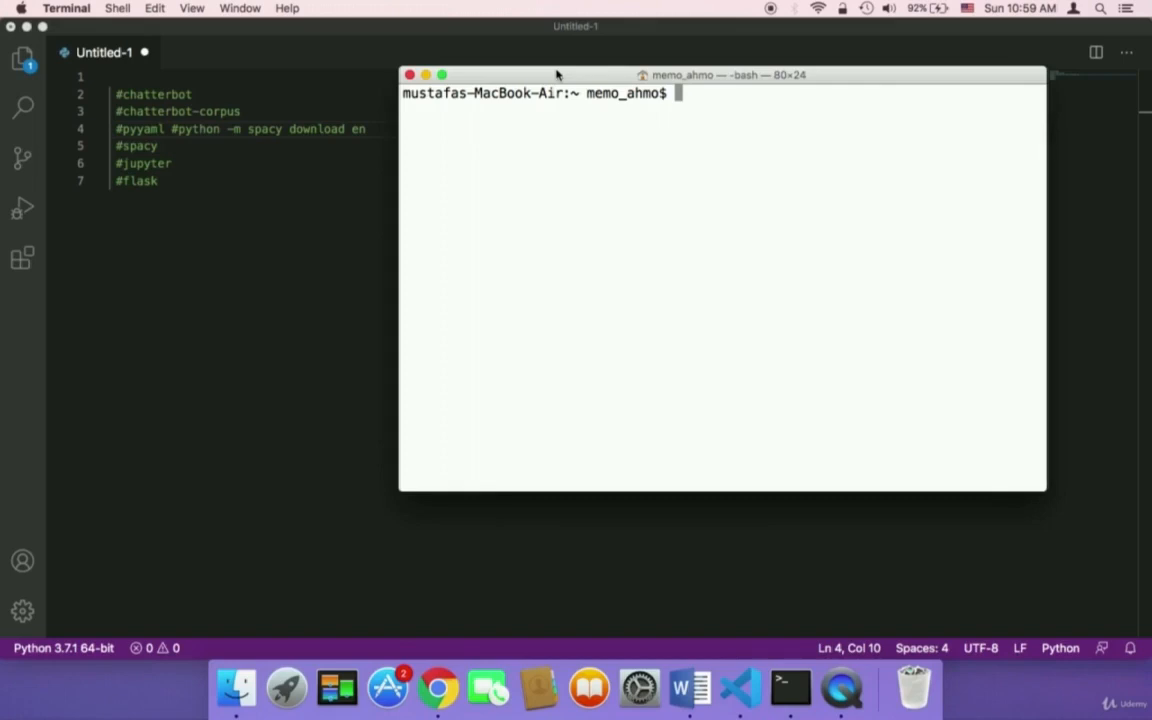
mouse_move(190, 112)
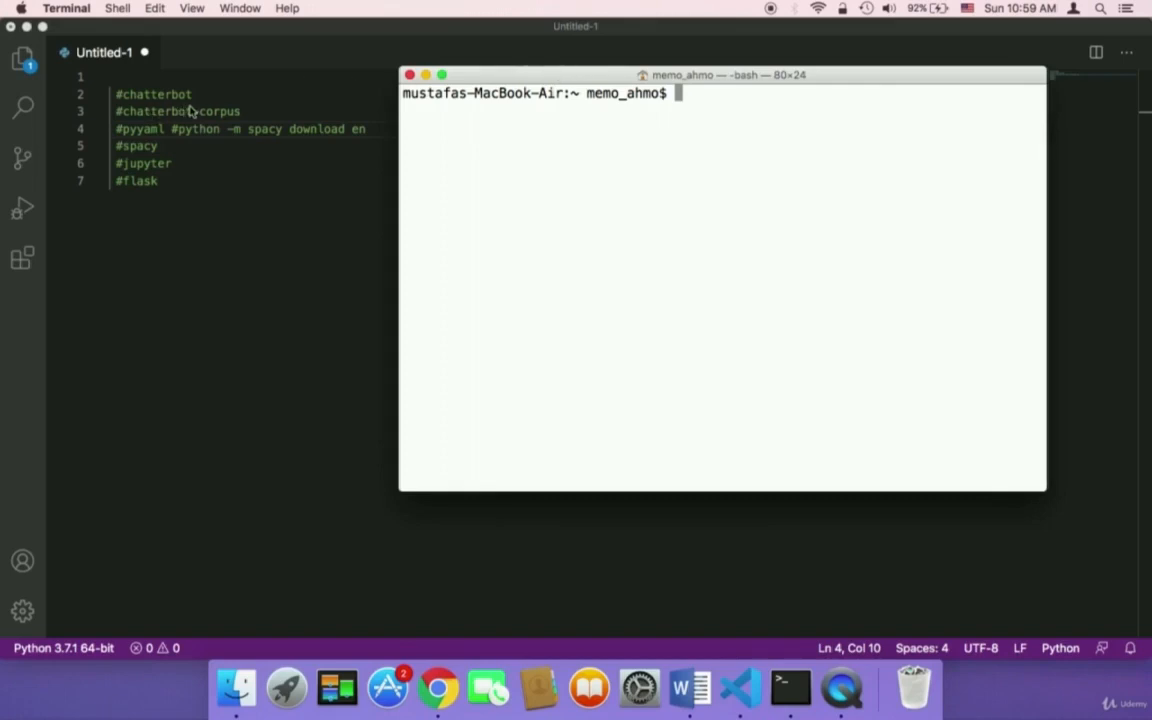
type("p")
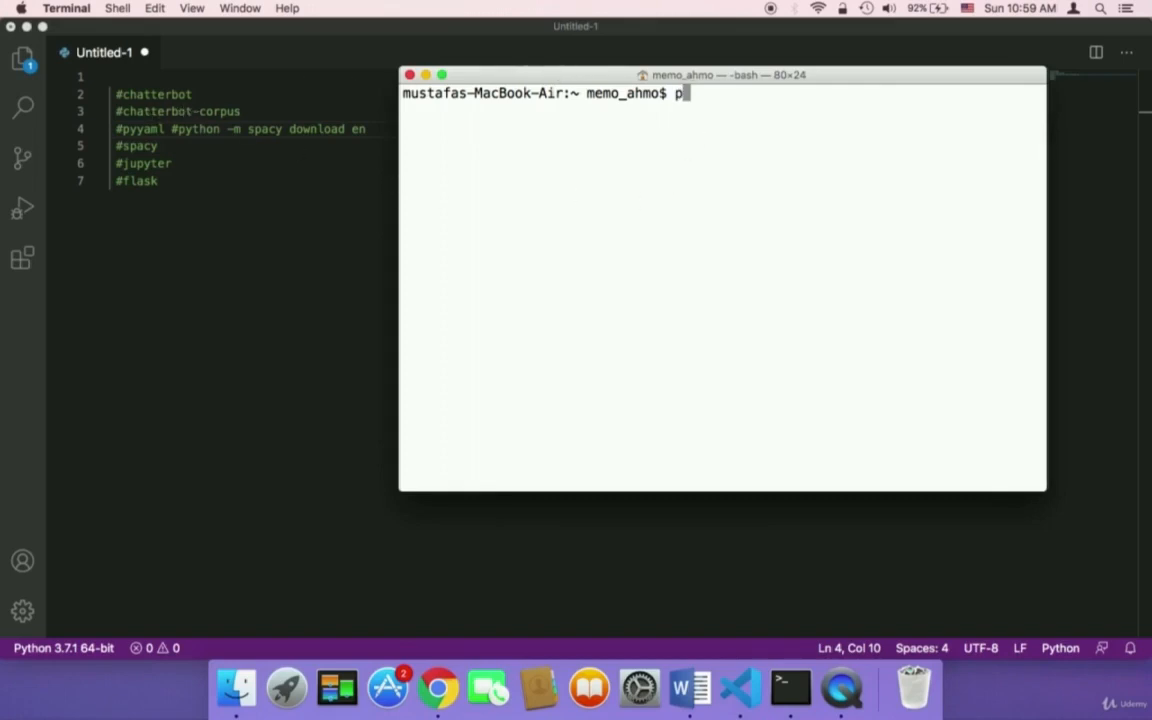
type("ip3 in")
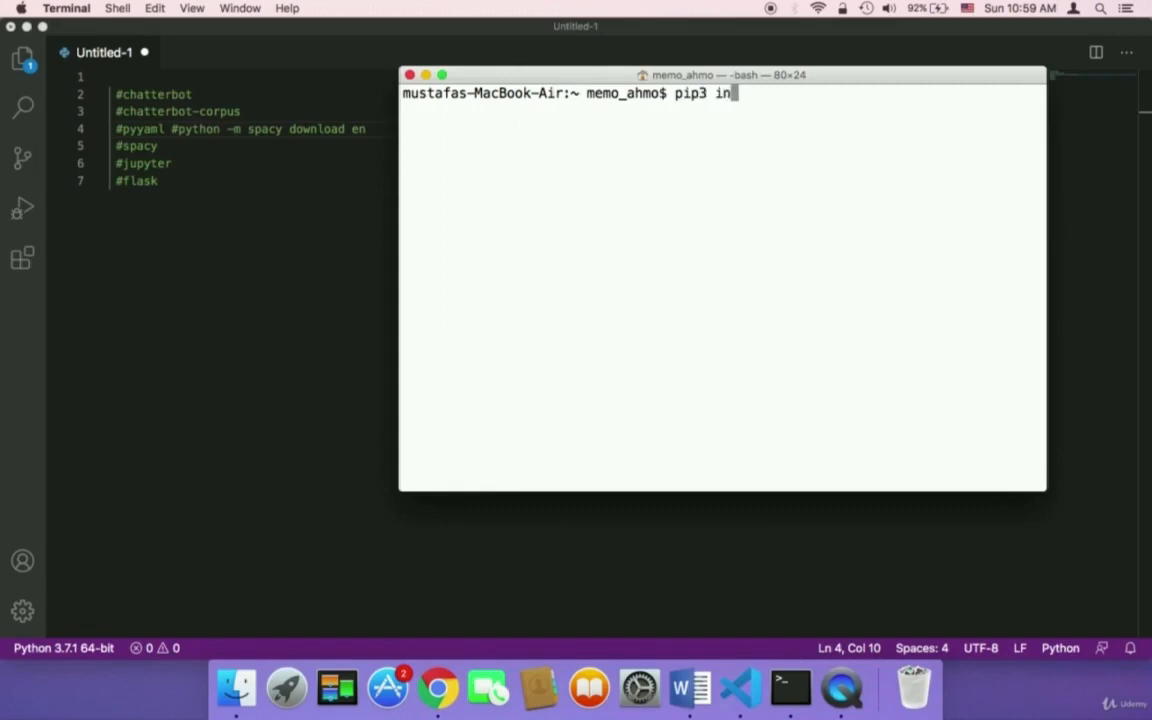
type("stall")
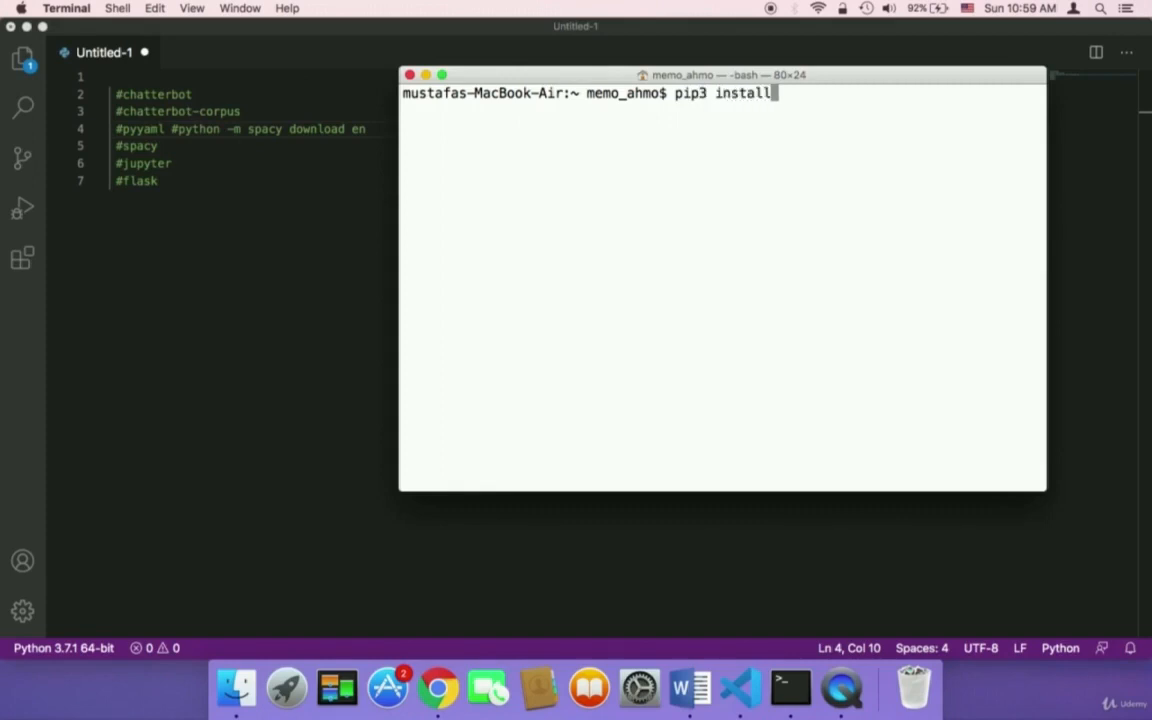
type("chatte")
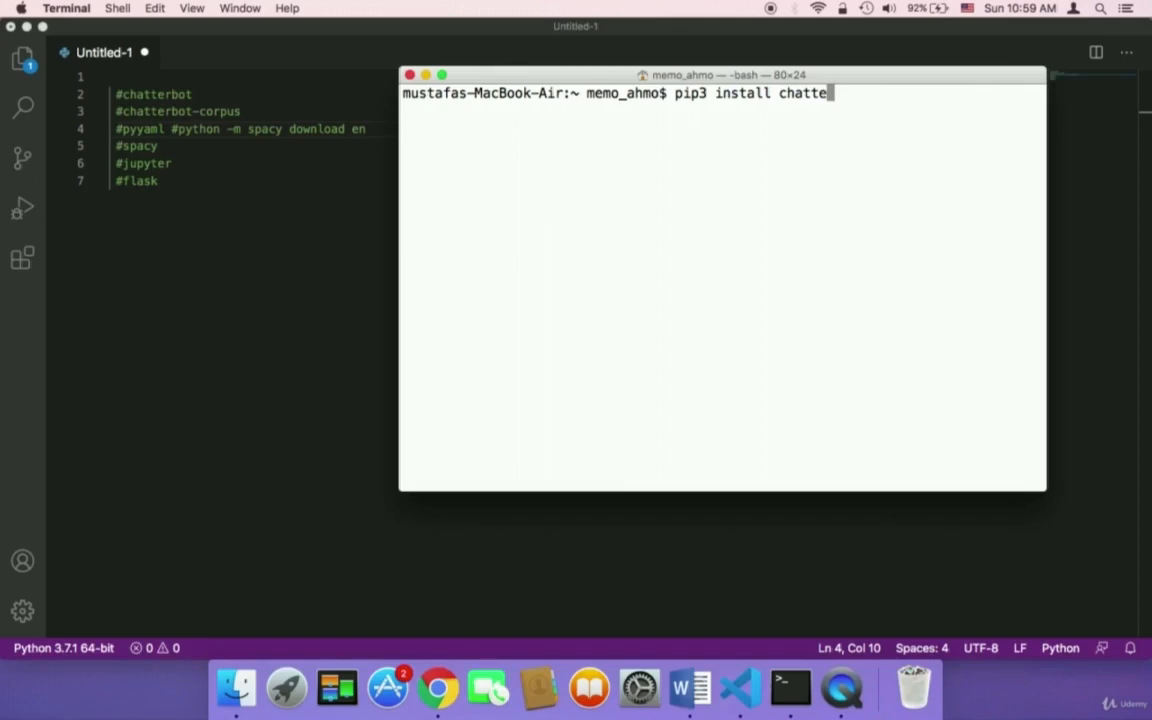
type("rbot")
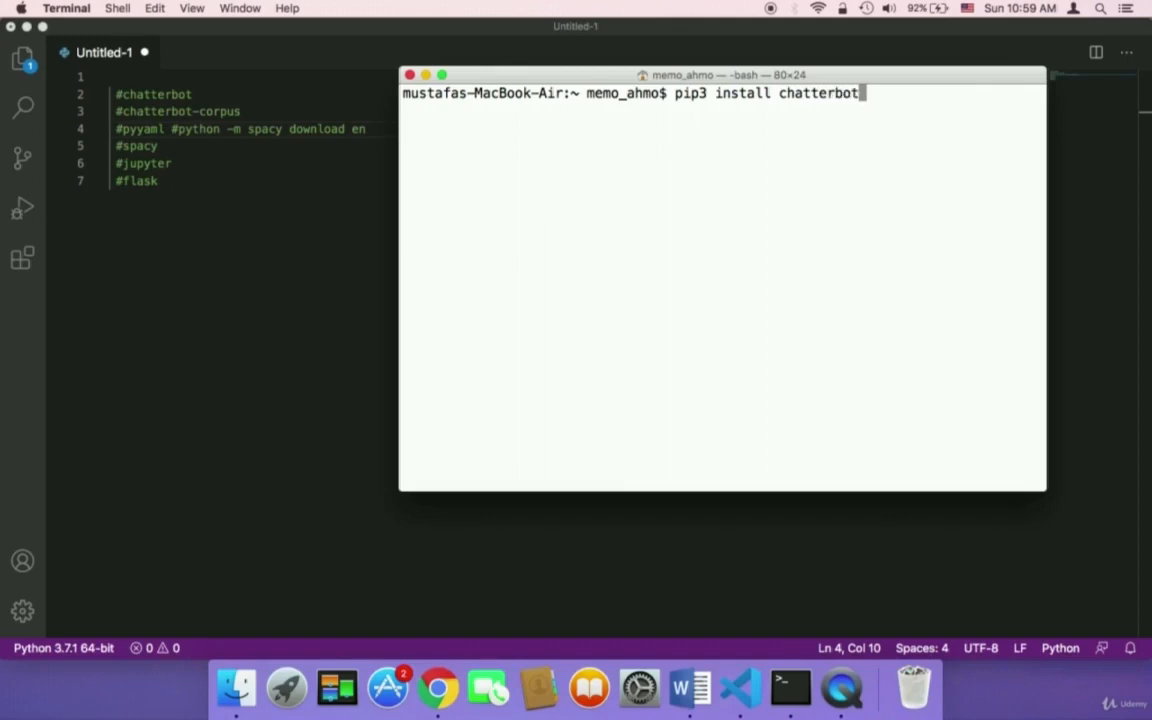
key("Return")
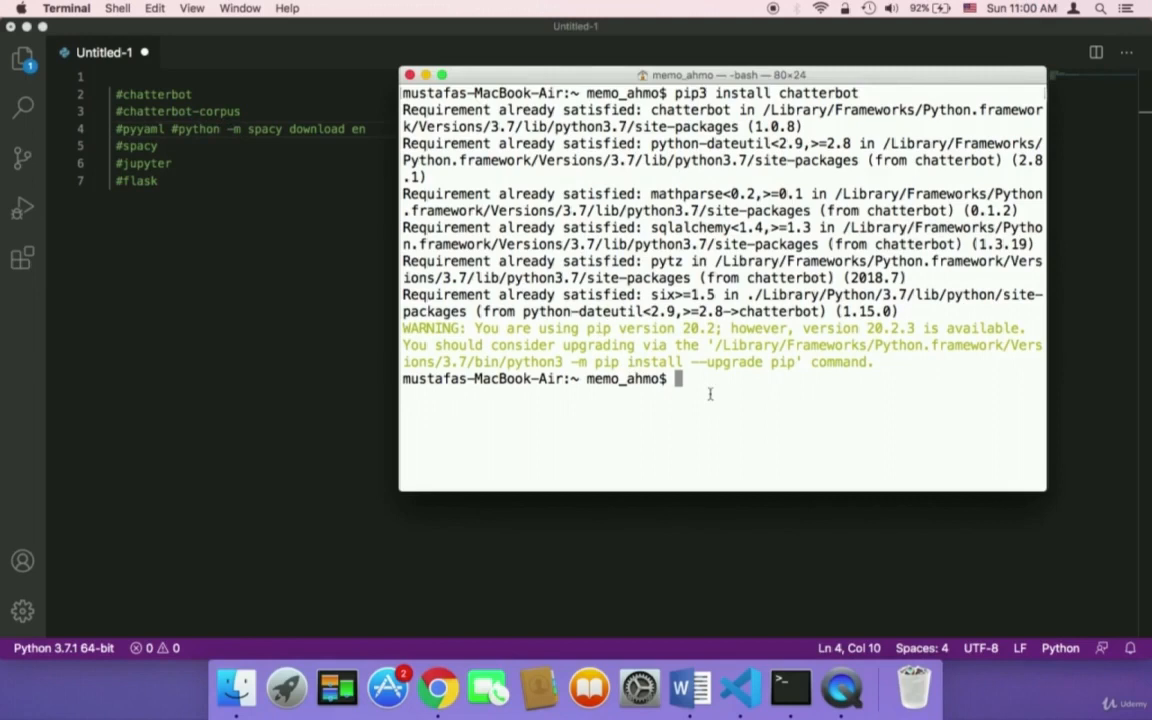
Run 'pip3 install chatterbot-corpus', then select 'python' in the spaCy note to change it to python3
type("pip3 install chatterbot")
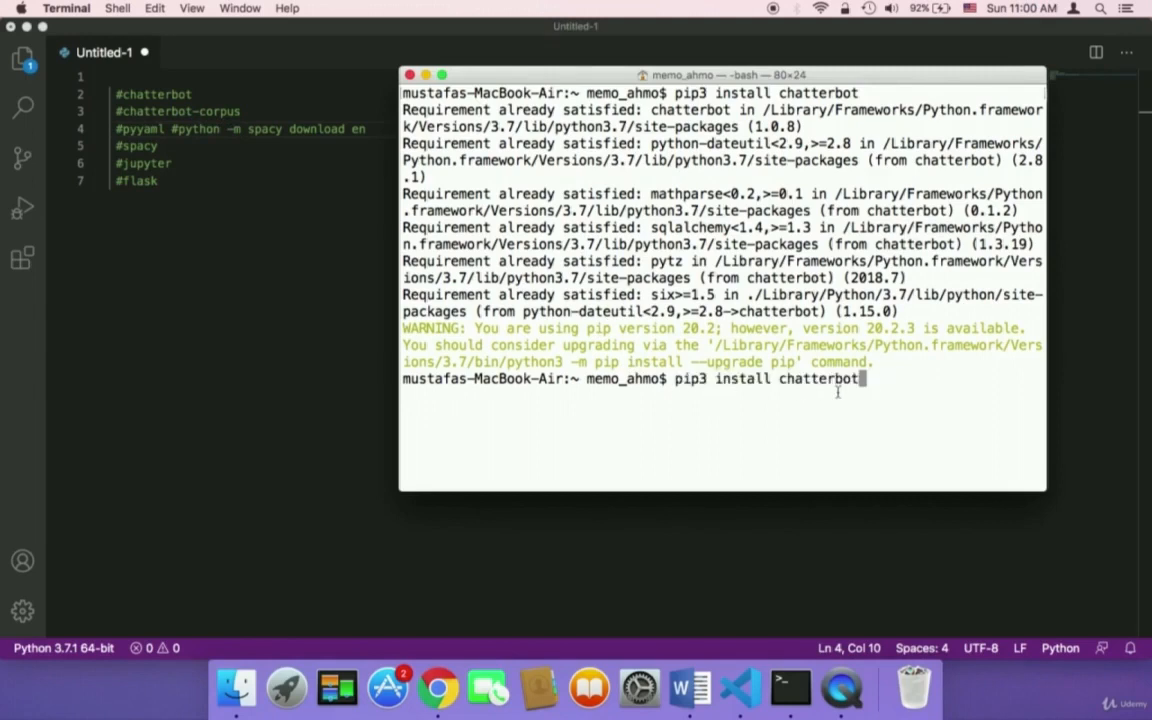
type("-")
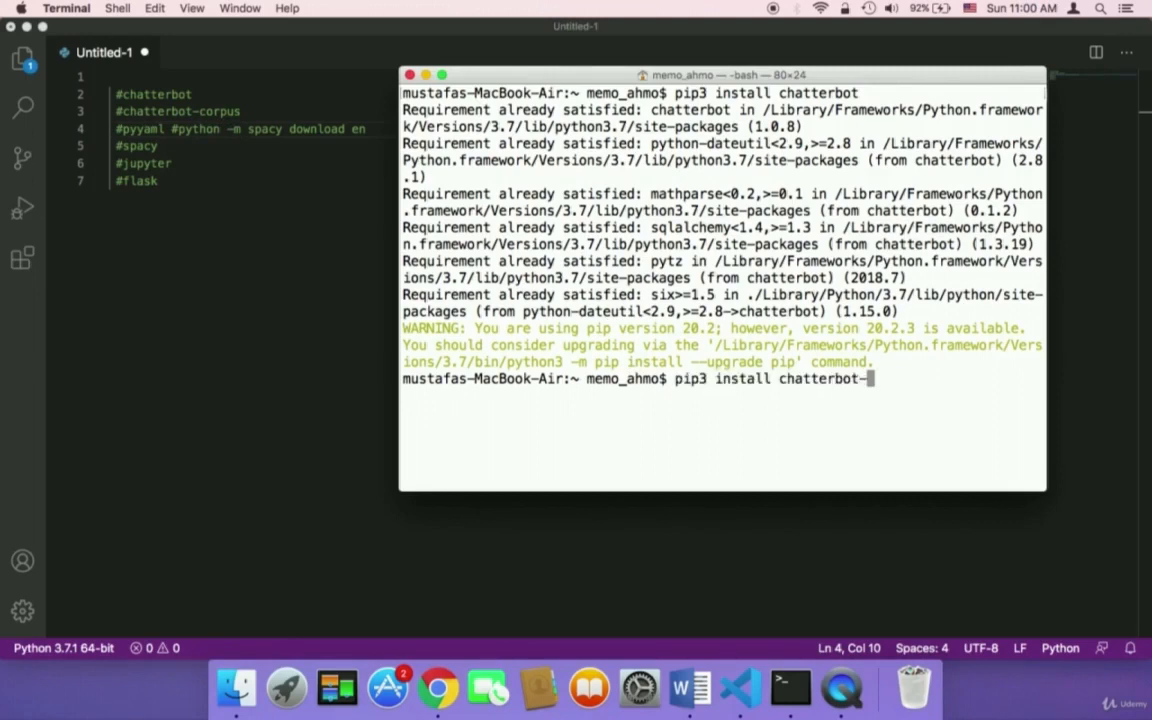
type("corp")
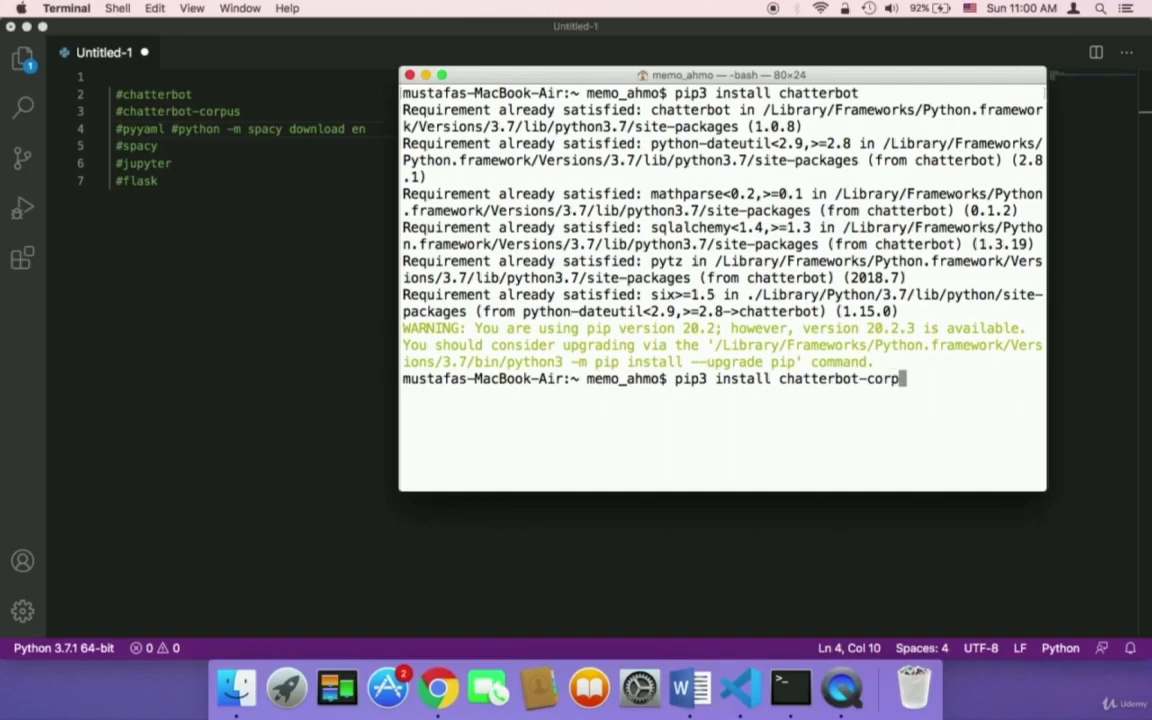
type("us")
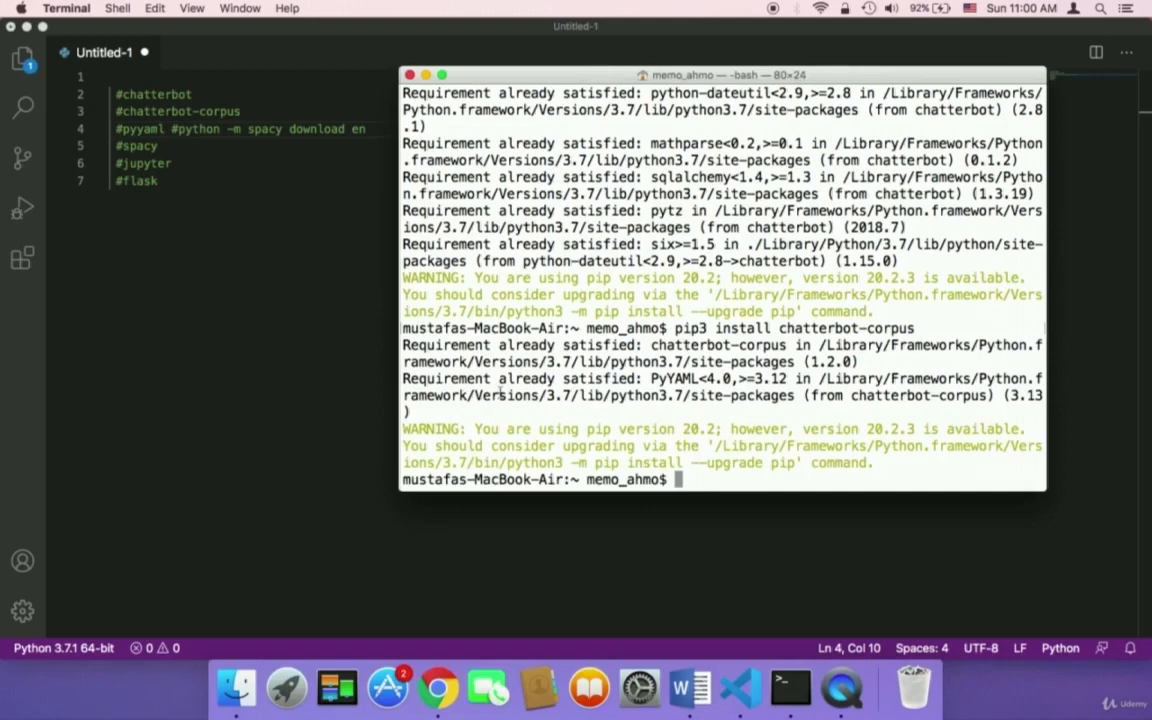
mouse_move(500, 392)
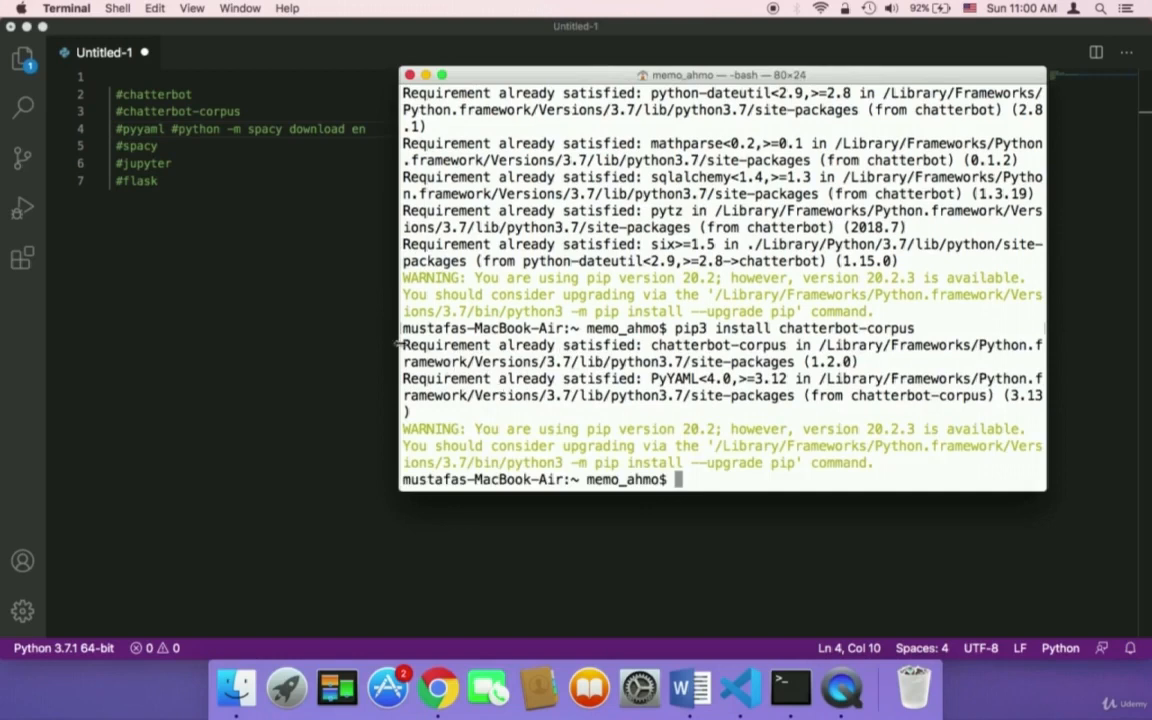
double_click(500, 344)
type("3")
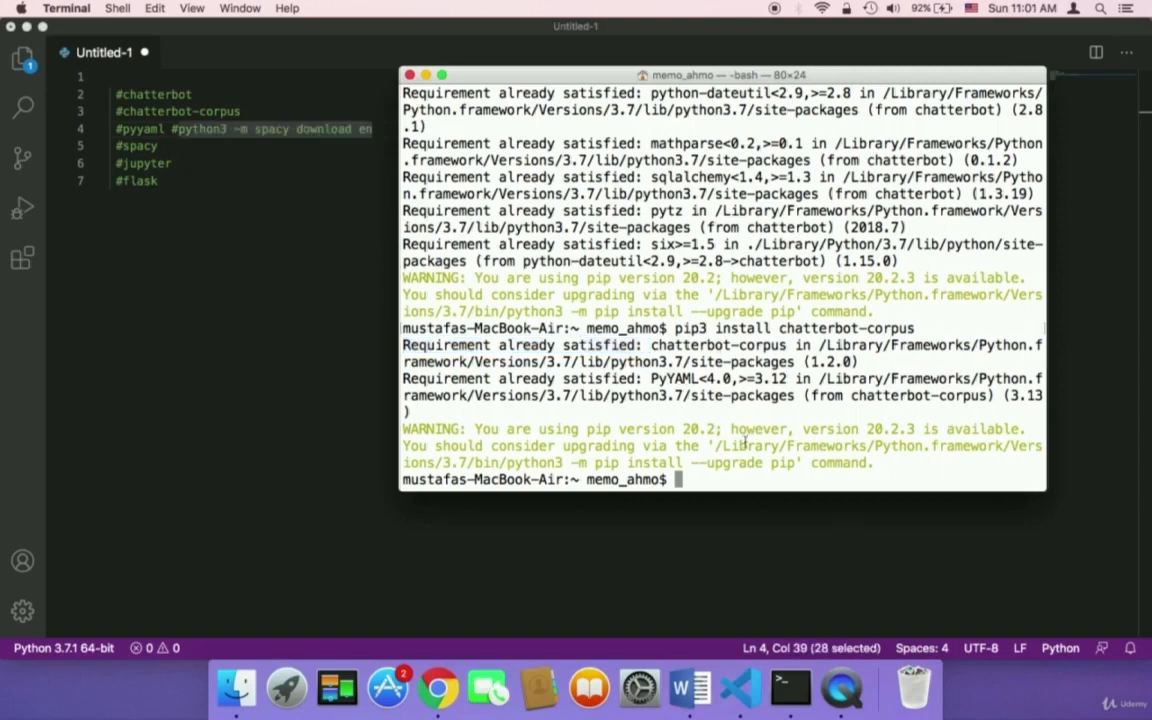
Edit the recalled command into 'pip3 install pyyaml' and run it, reported already satisfied
type("pip3 install chatterbot-")
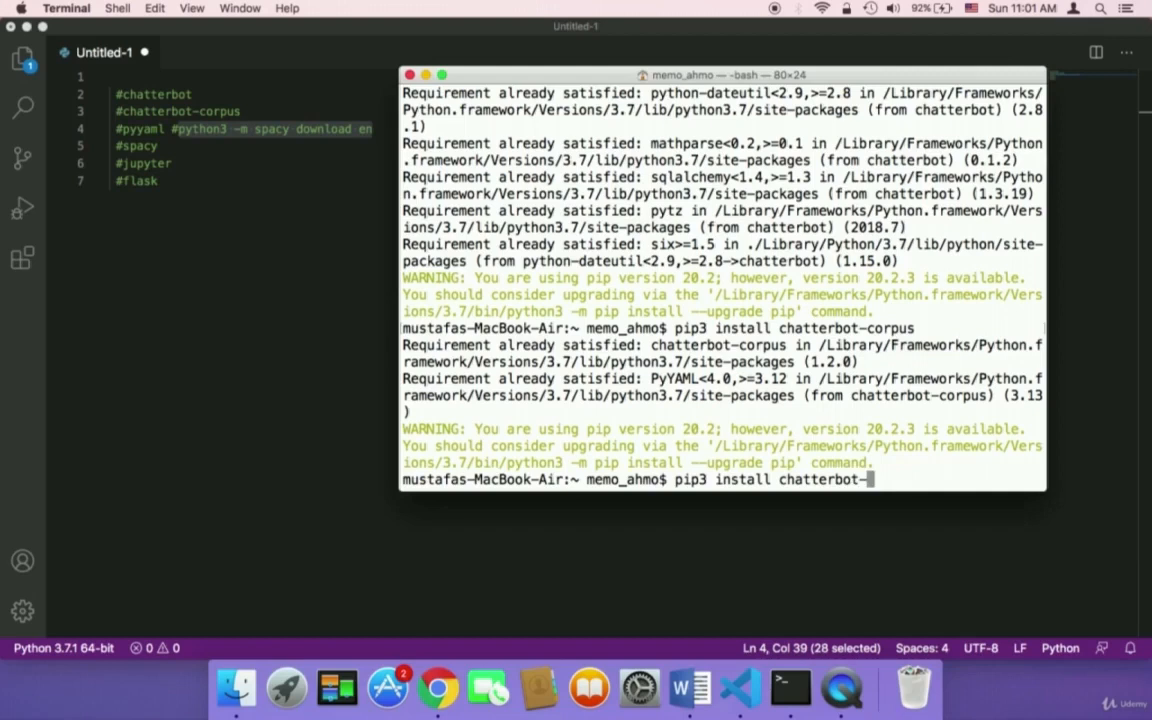
key("Backspace")
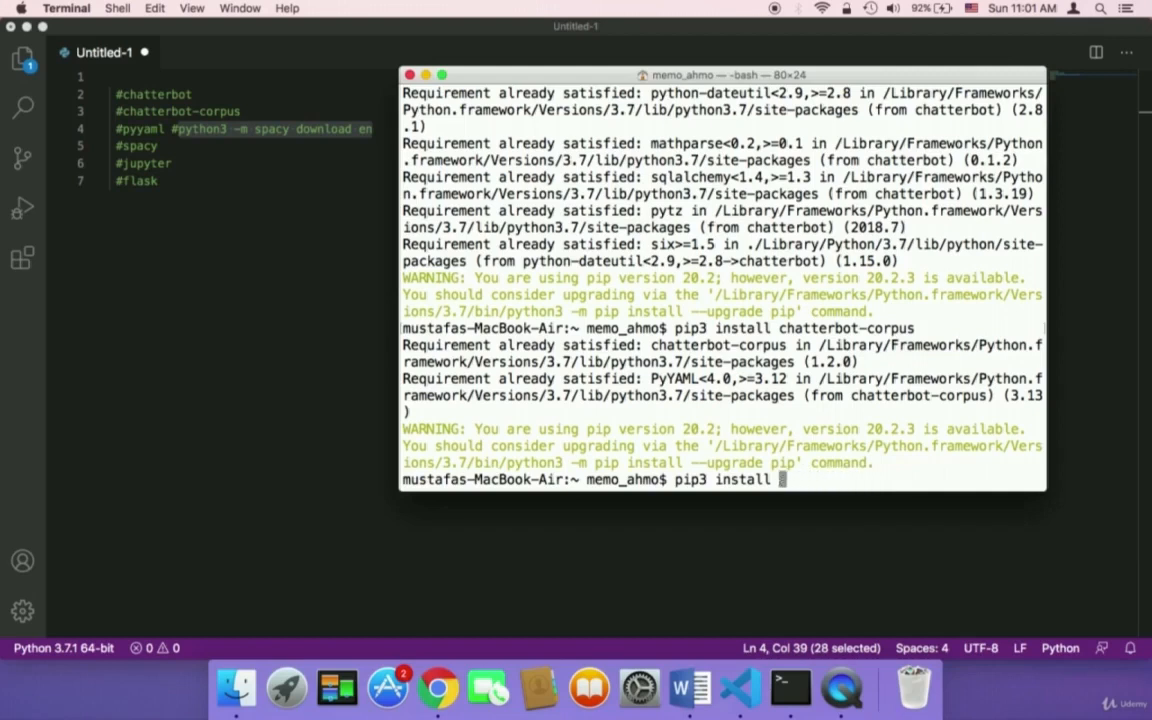
type("pyy")
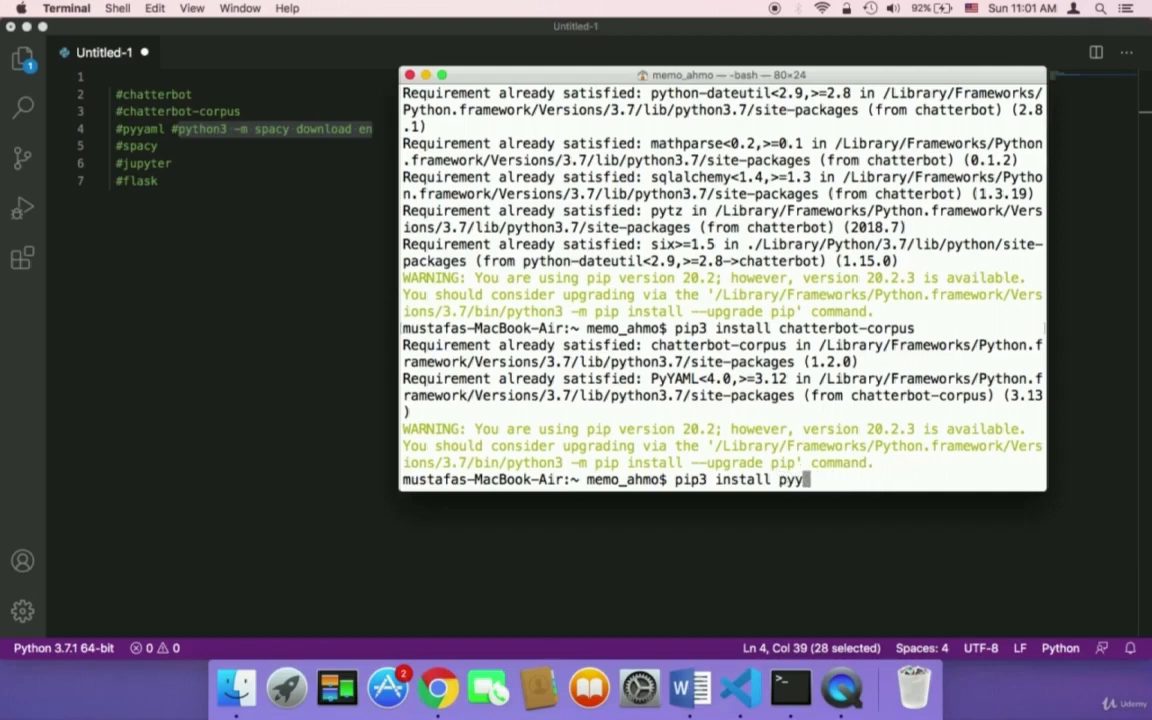
type("aml")
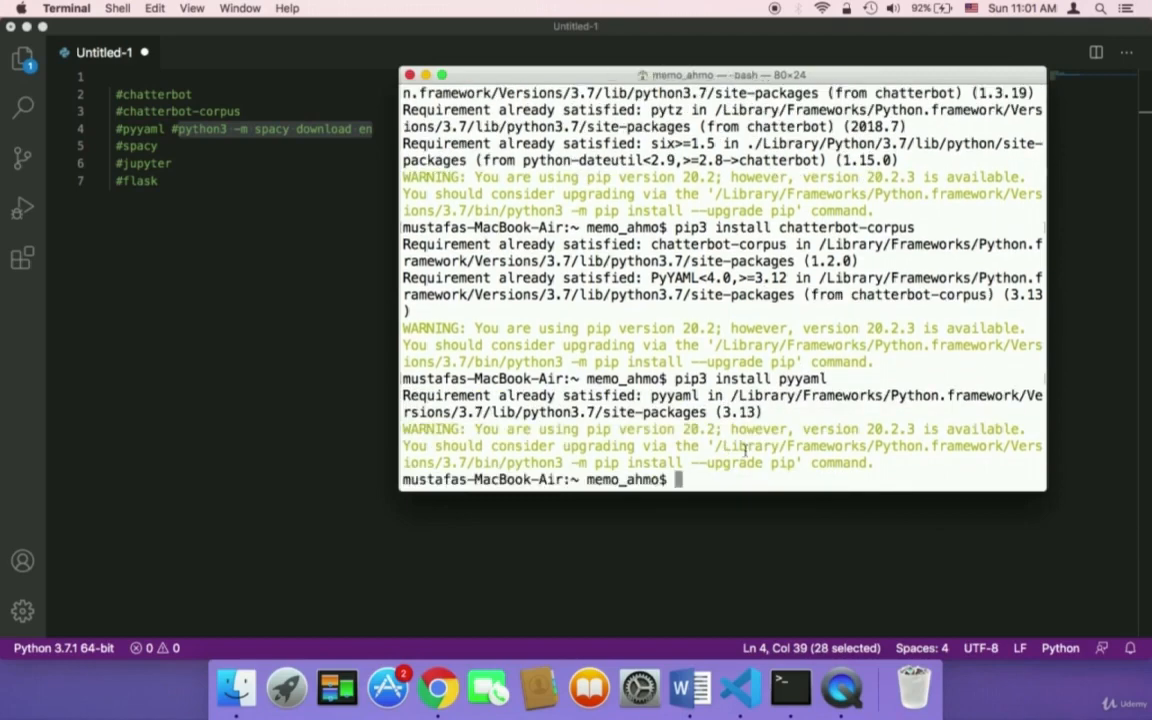
mouse_move(392, 290)
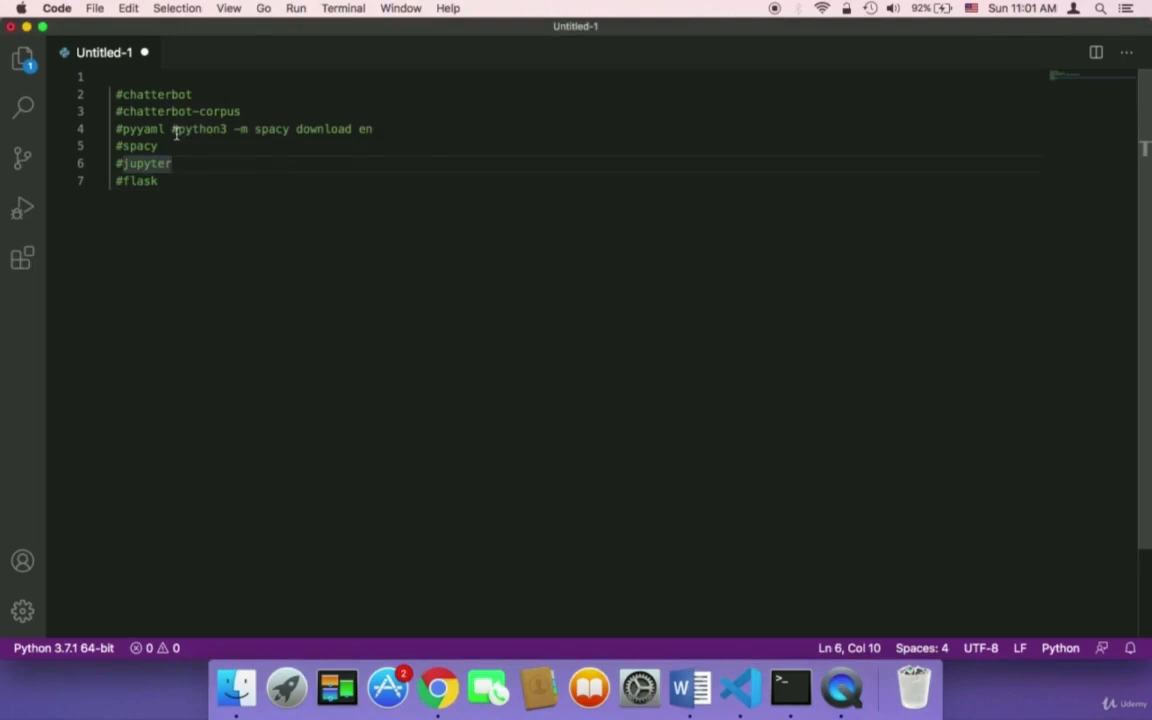
Copy 'python3 -m spacy download en' from the notes and run it in Terminal
left_click_drag(172, 128, 372, 128)
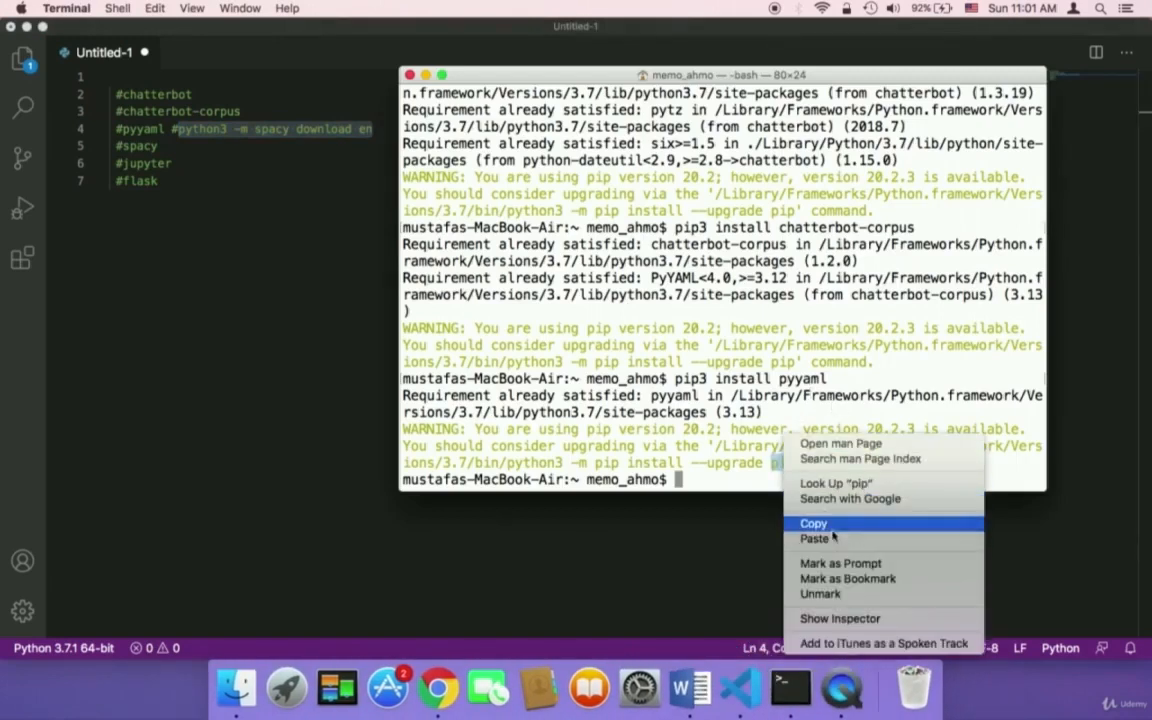
left_click(816, 538)
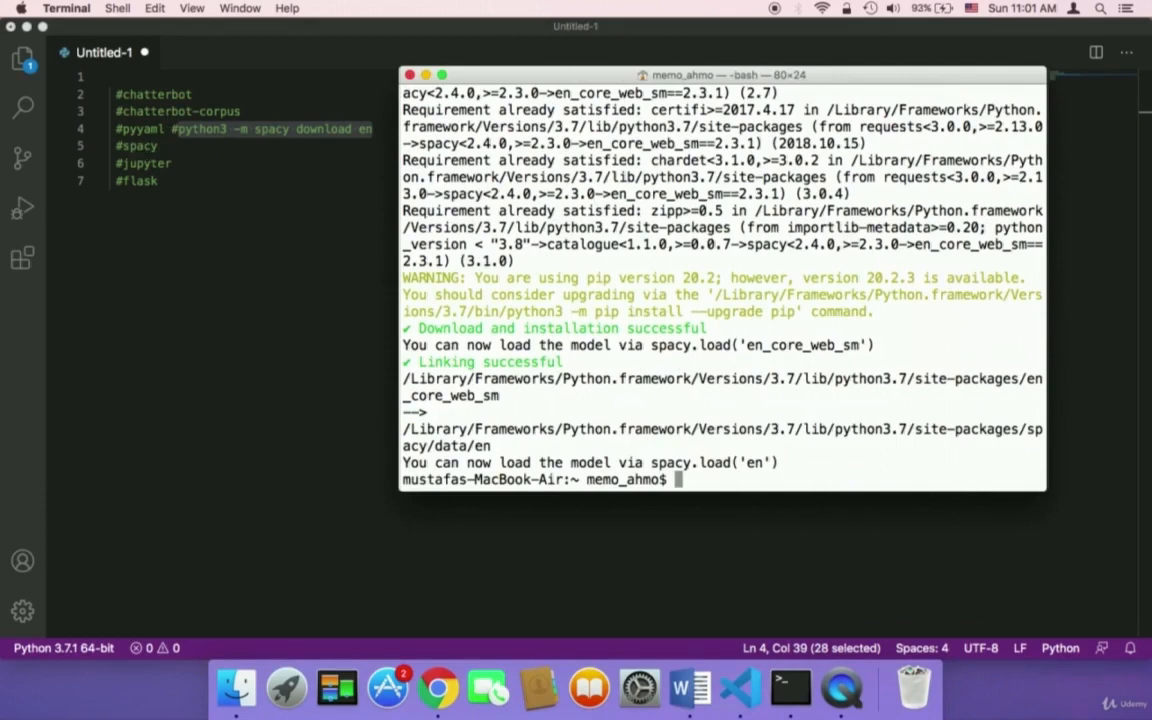
Run 'pip3 install spacy', then install jupyter and flask, all reported already satisfied
type("pip3")
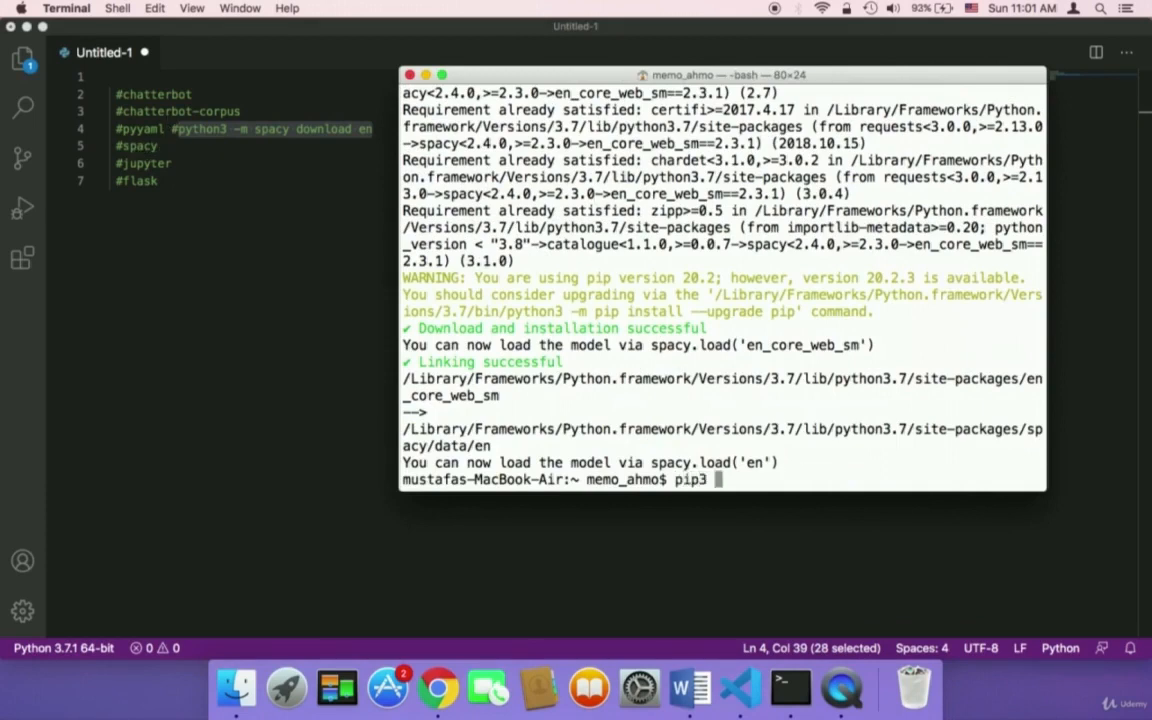
type("install")
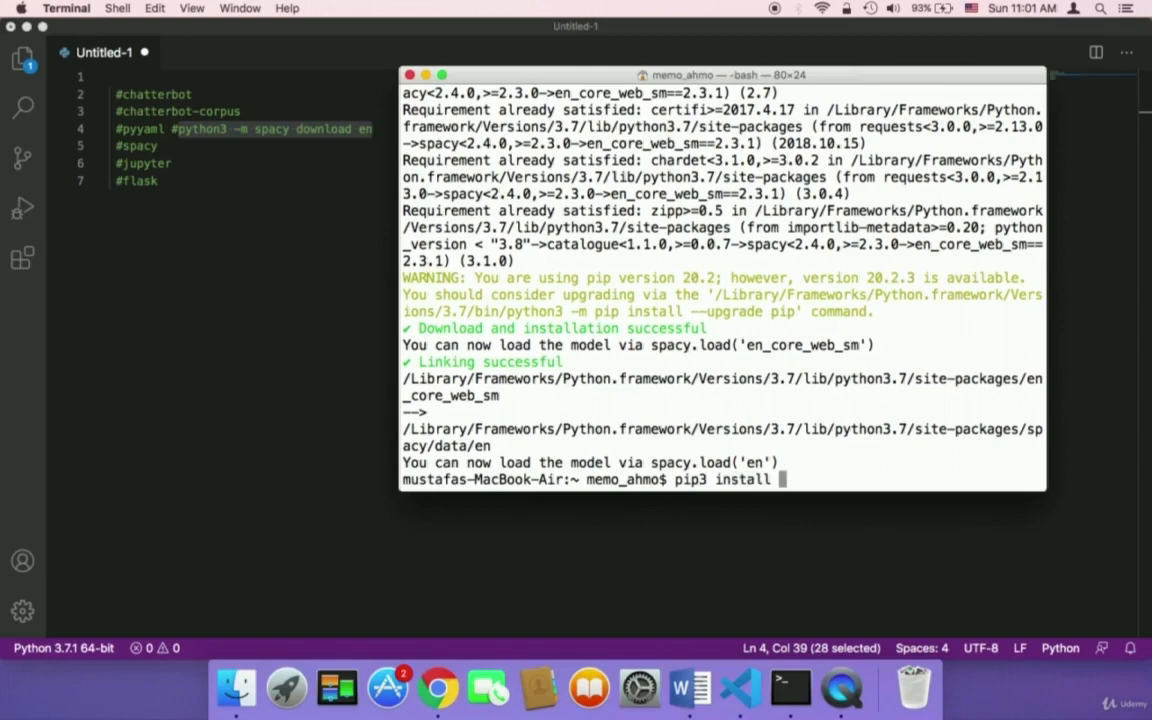
type("spacy")
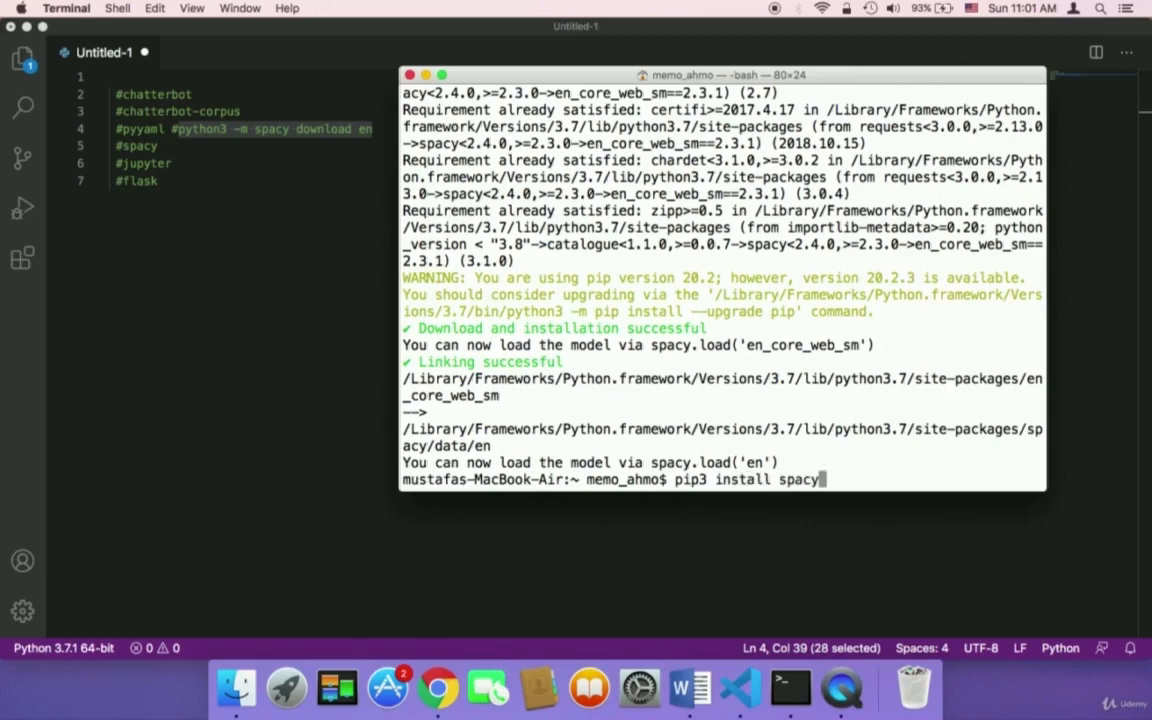
key("Return")
type("pip3 install flask")
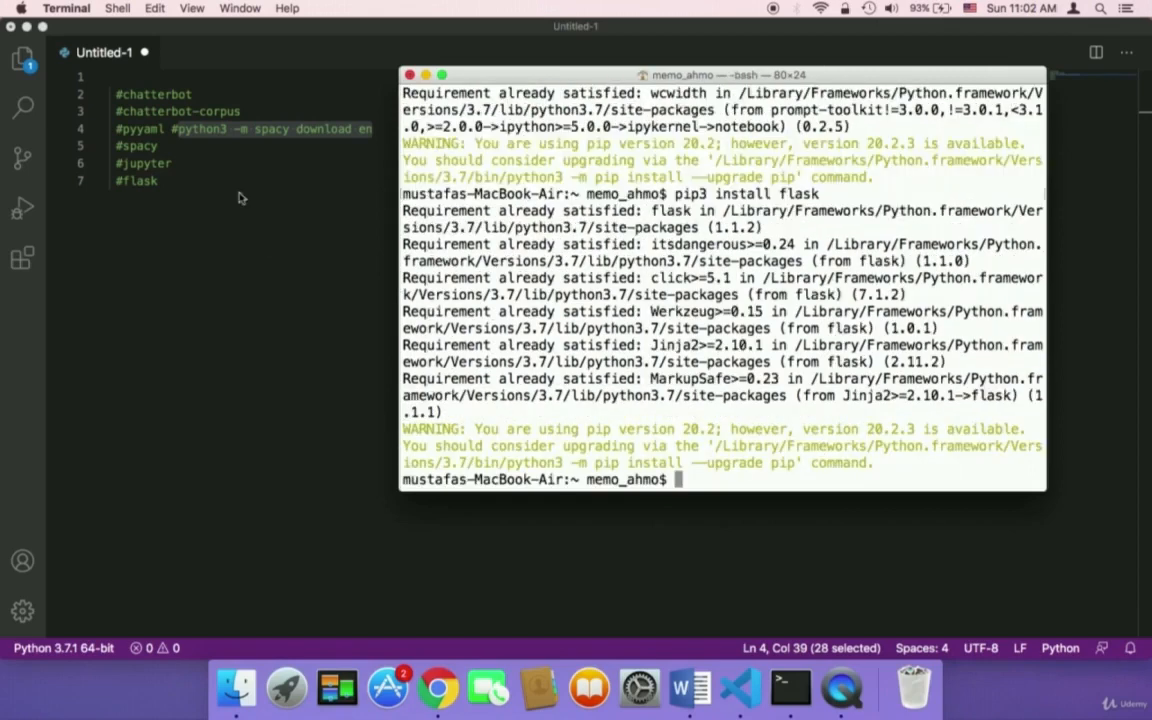
mouse_move(362, 252)
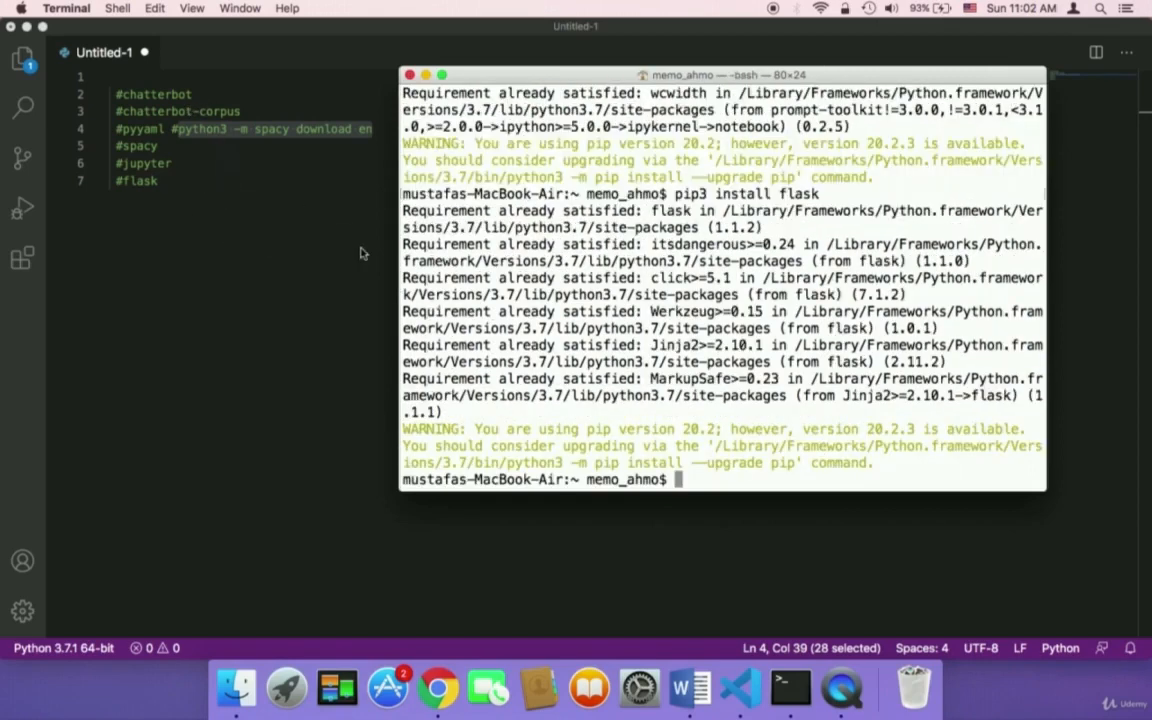